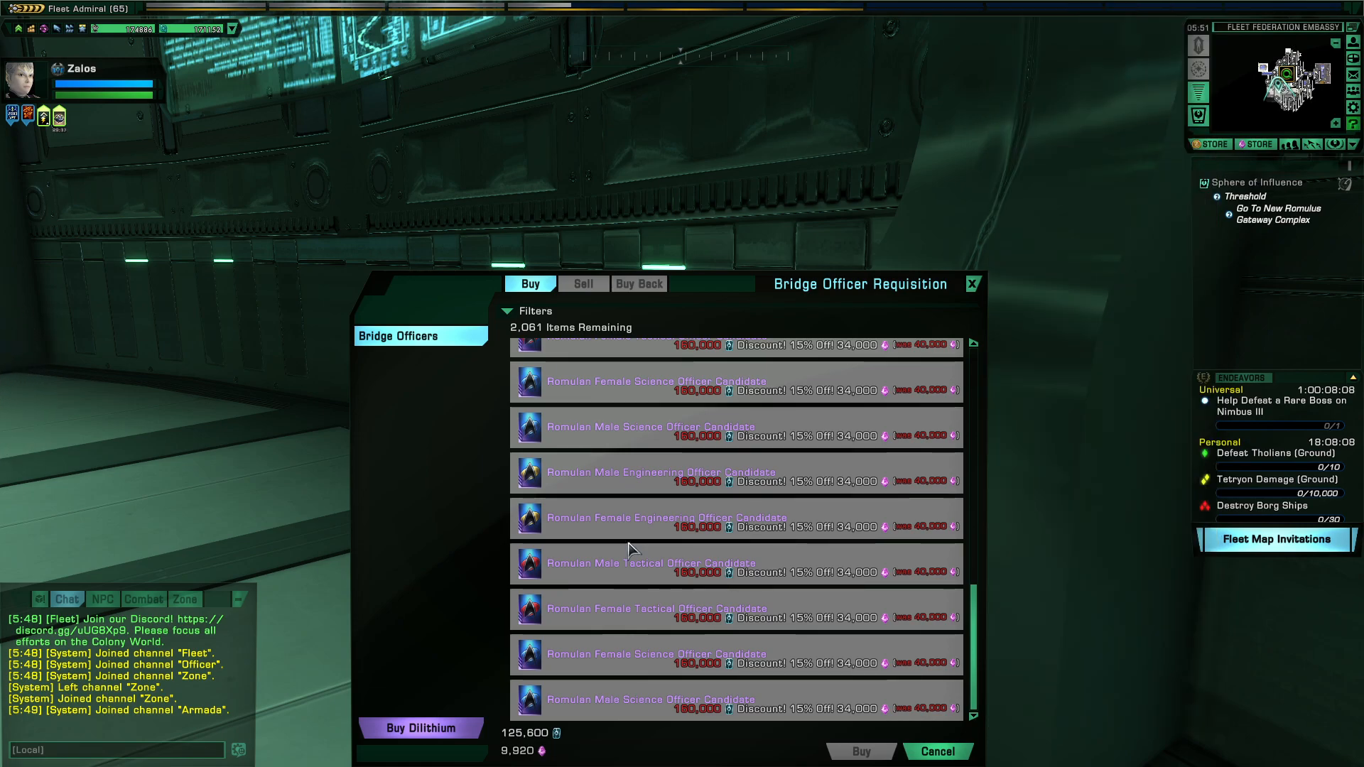
mouse_move(616, 692)
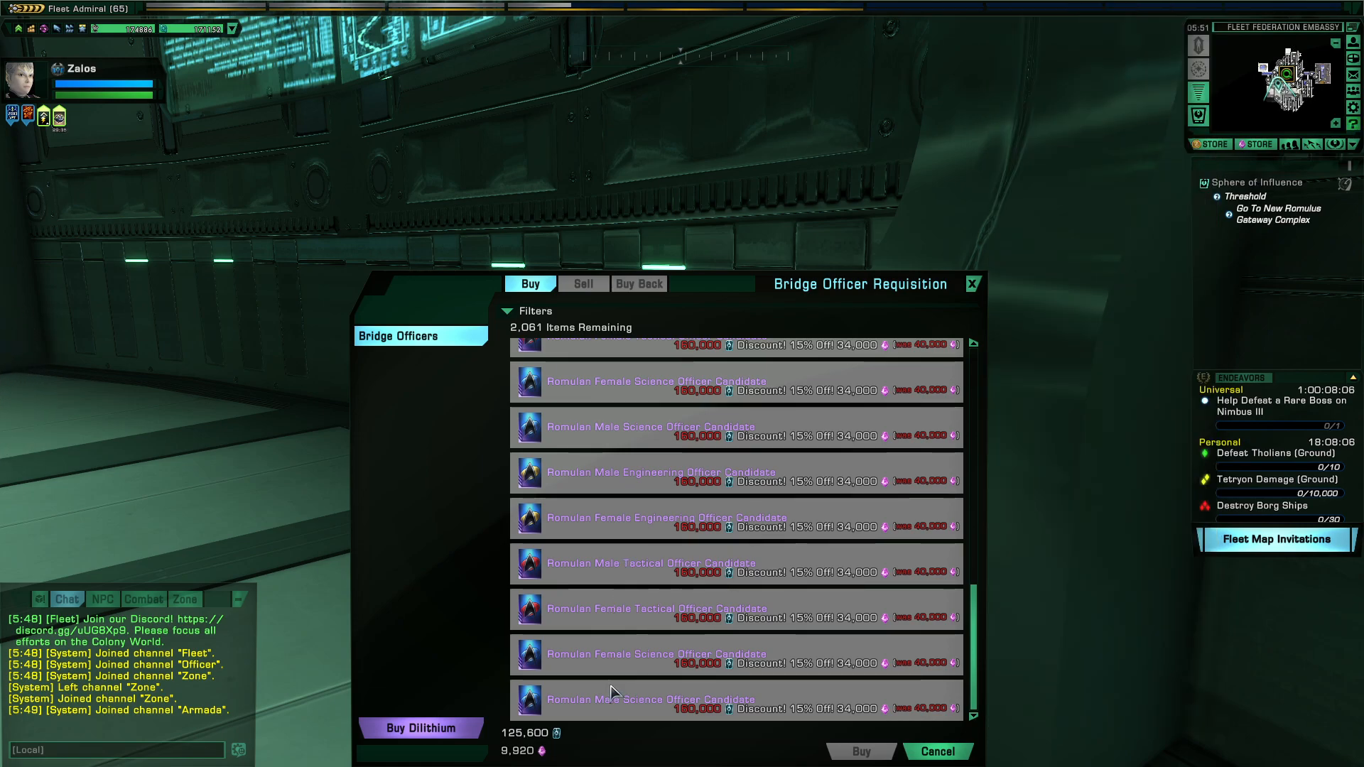
mouse_move(607, 479)
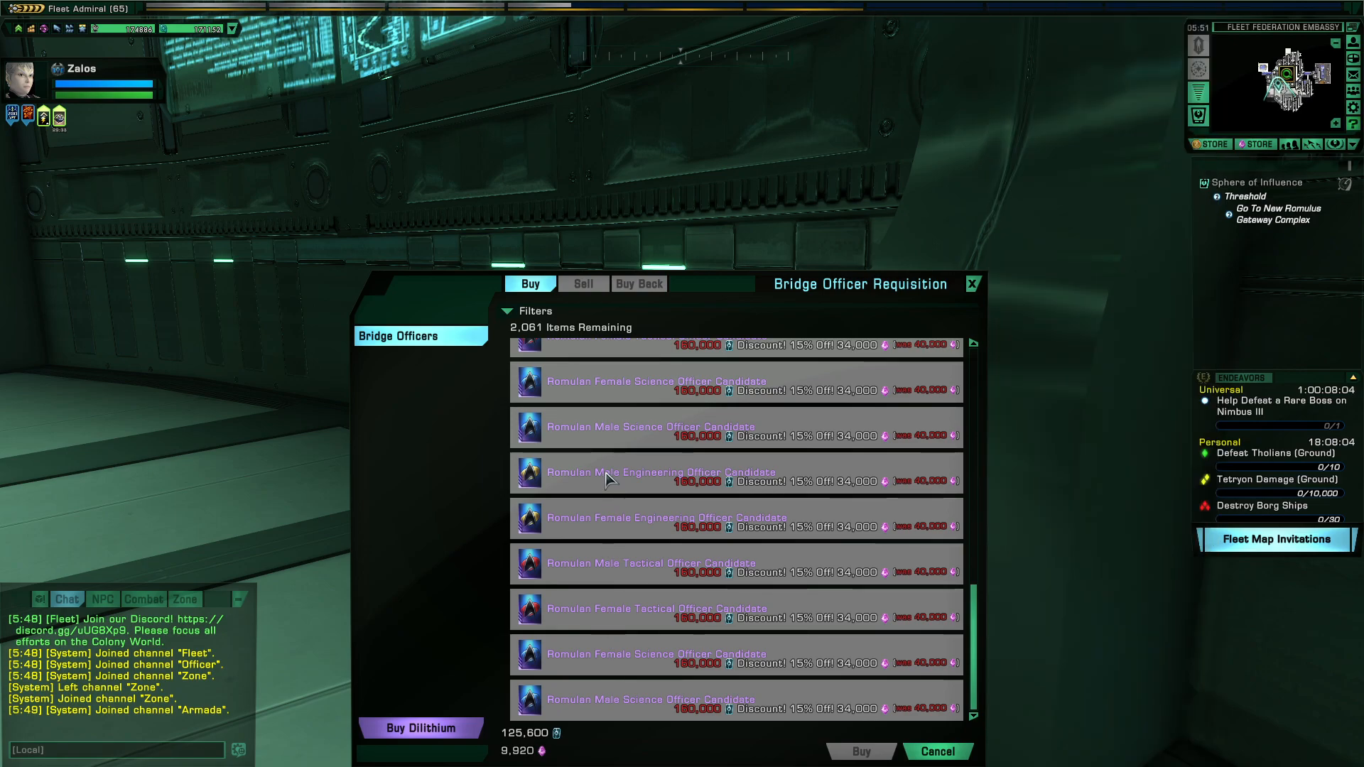
mouse_move(626, 530)
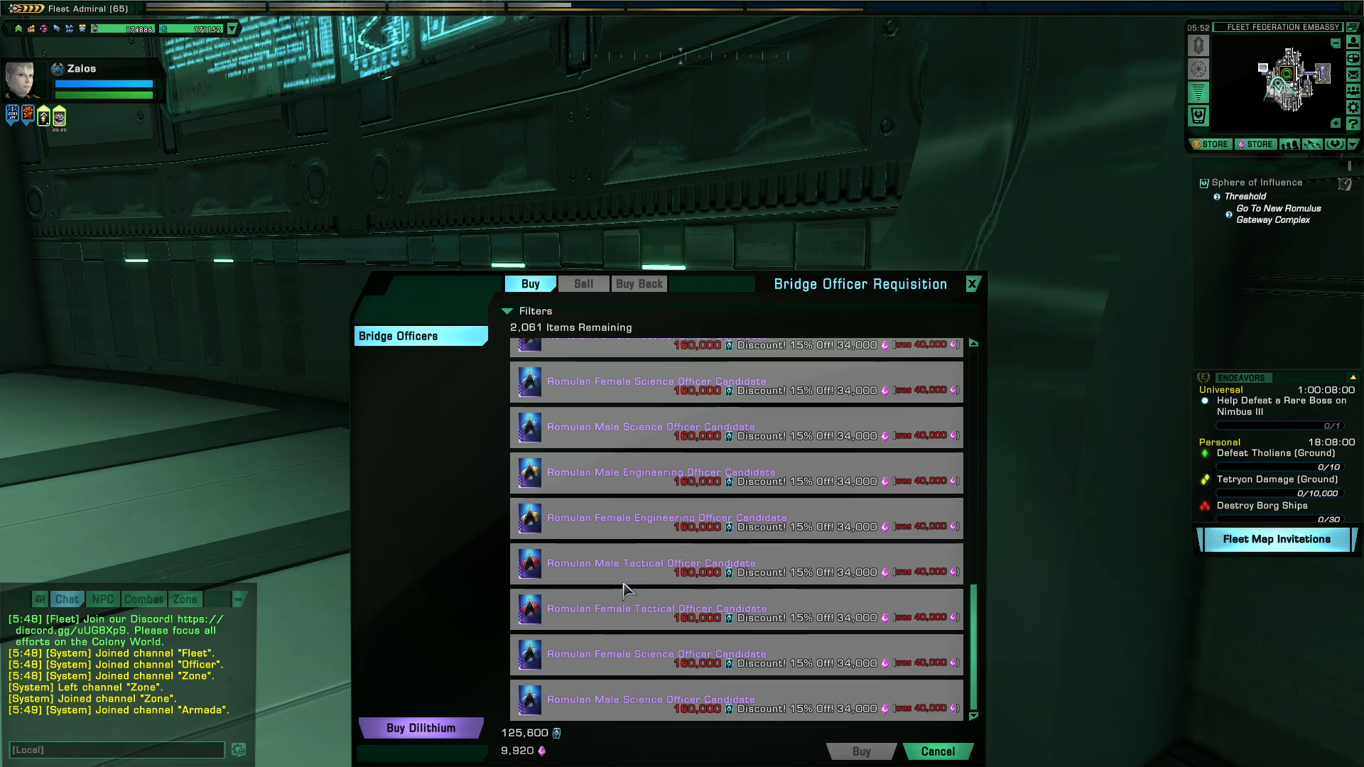
mouse_move(623, 665)
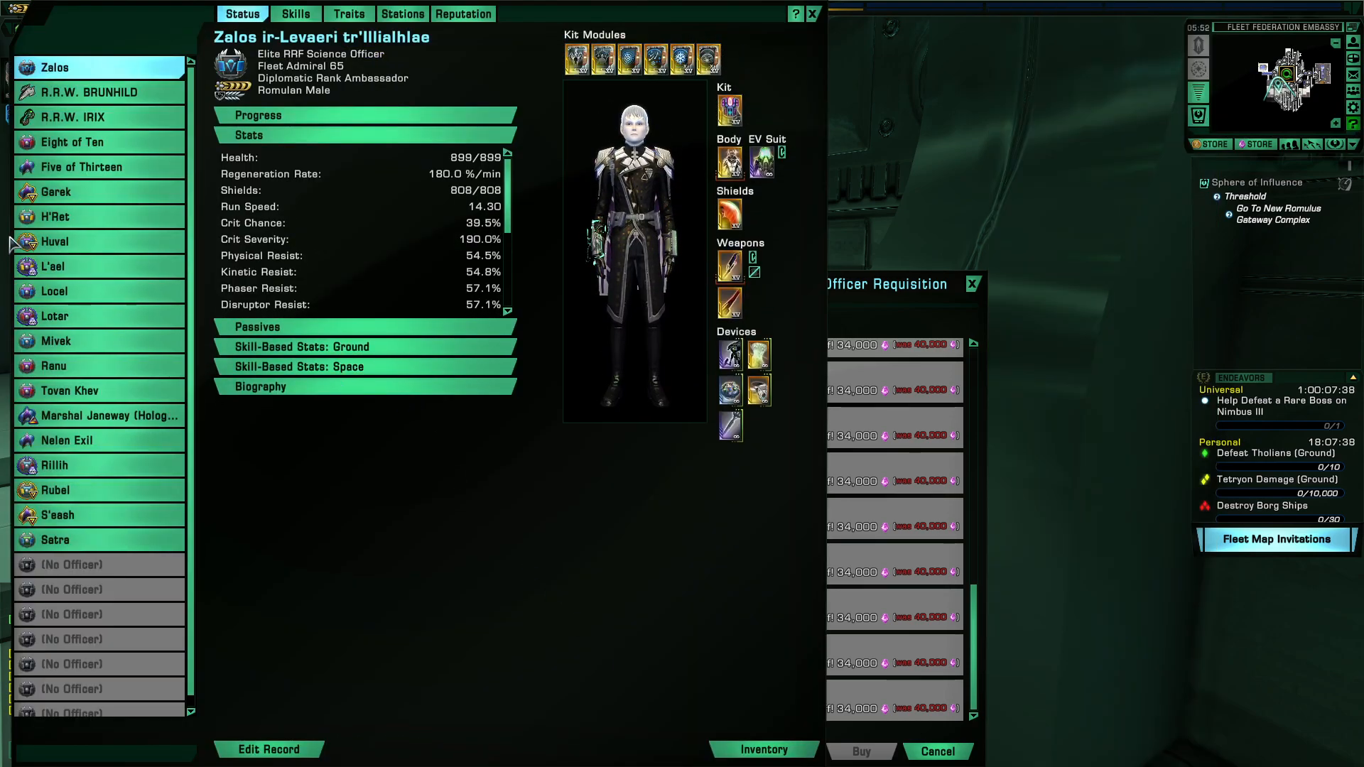
View the Romulan officer's Superior Subterfuge details, then switch to the Reman officer's traits.
click(348, 13)
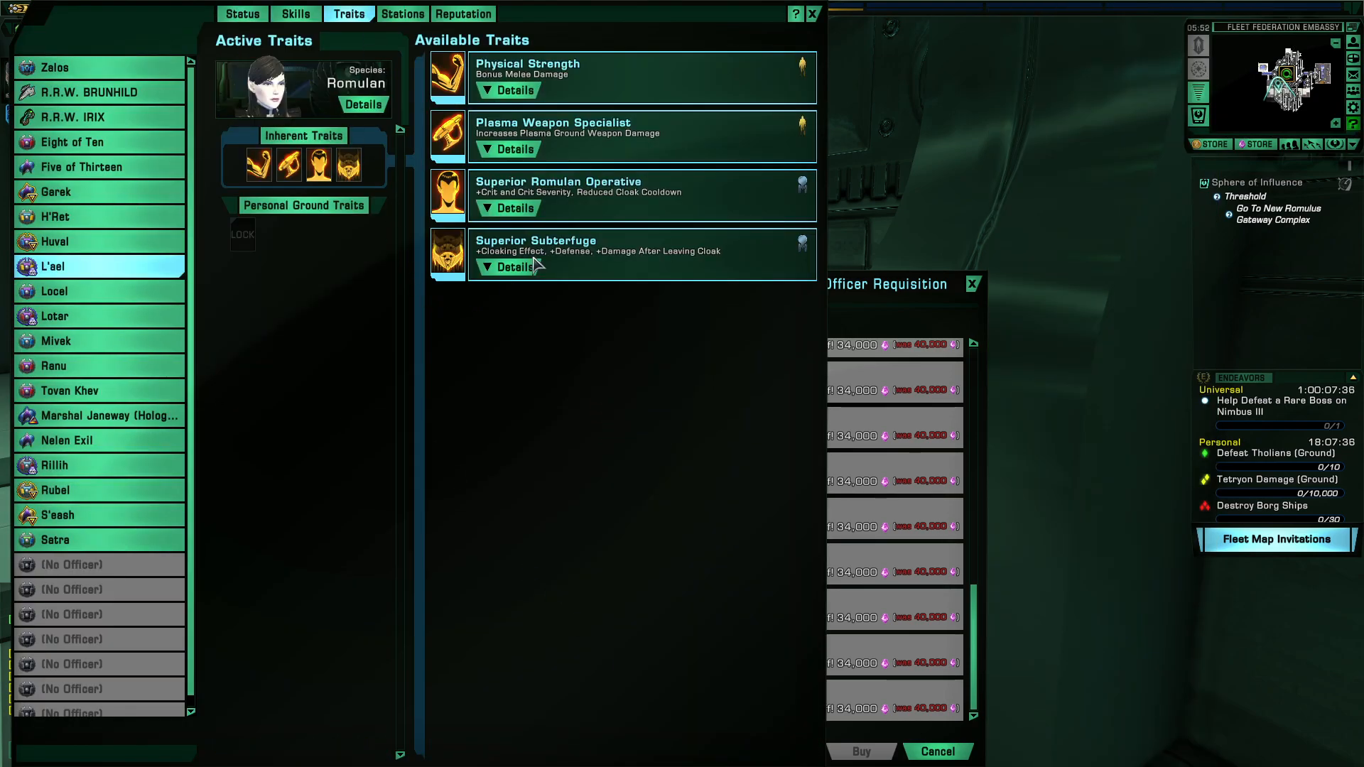
click(506, 267)
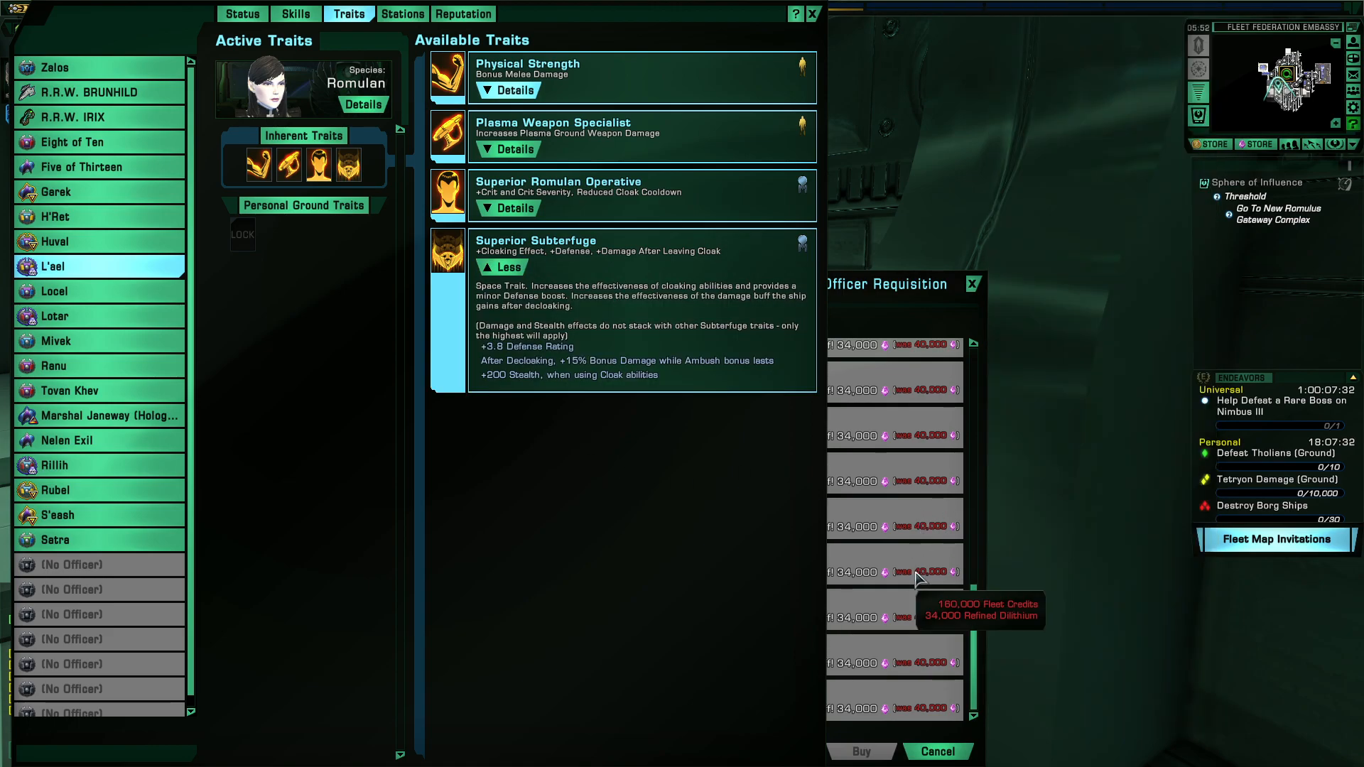
click(54, 315)
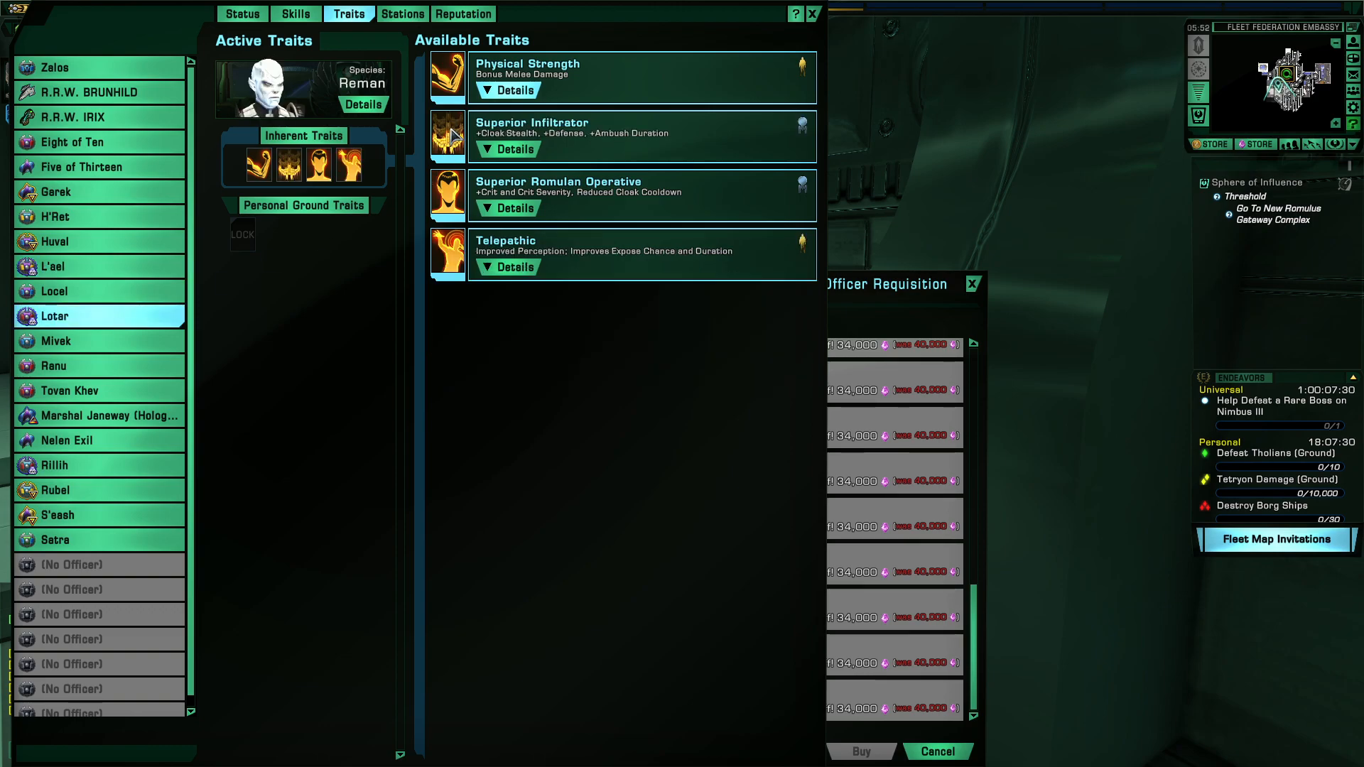
Expand the Reman officer's Superior Infiltrator details, then return to the Romulan officer.
click(509, 149)
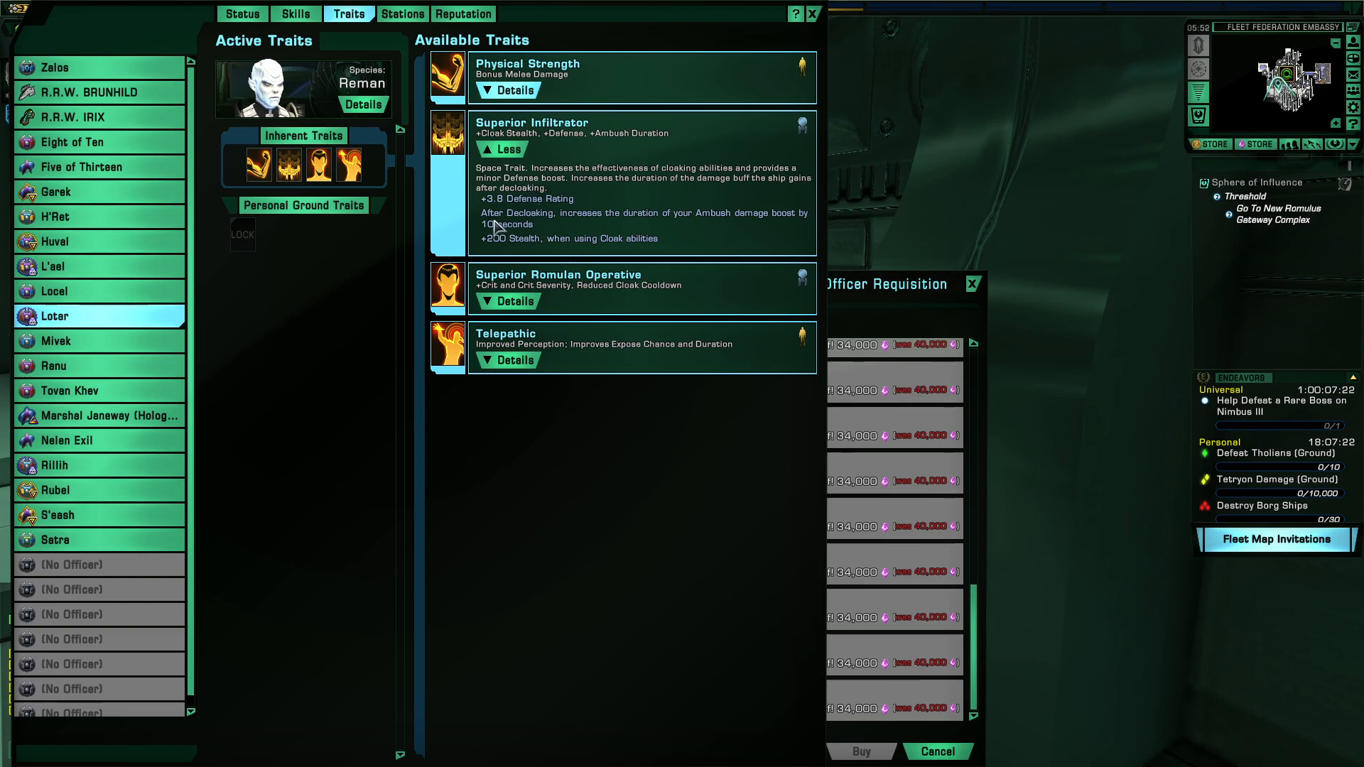
mouse_move(683, 230)
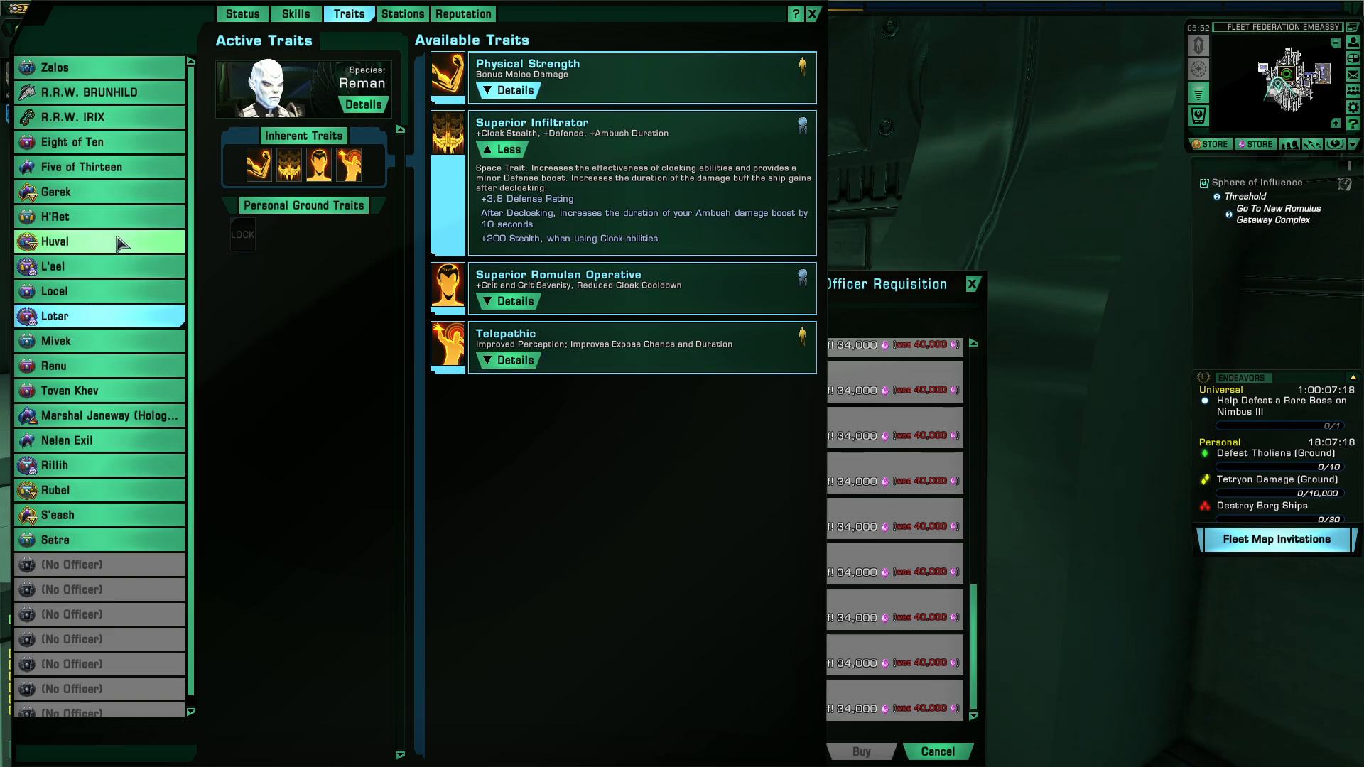
click(54, 265)
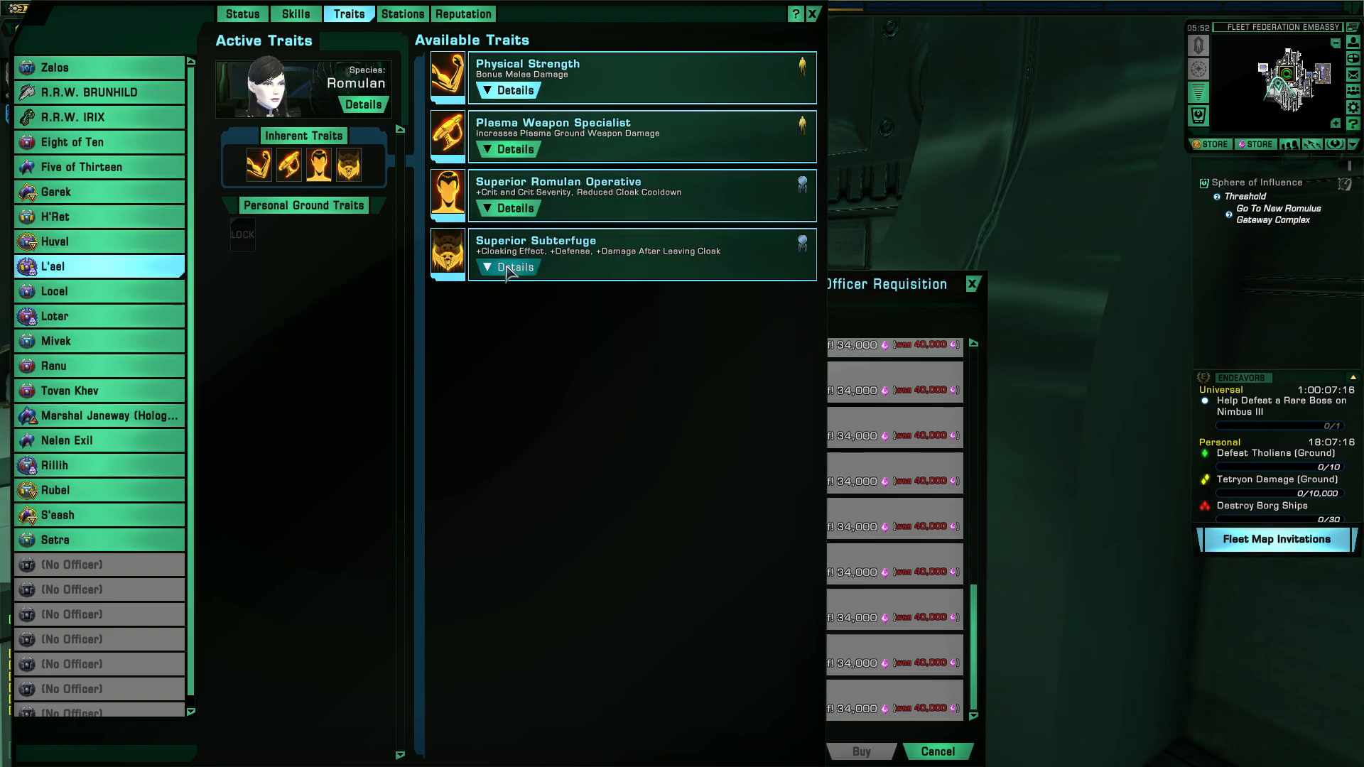
Expand the Superior Subterfuge and Superior Romulan Operative trait descriptions.
click(509, 267)
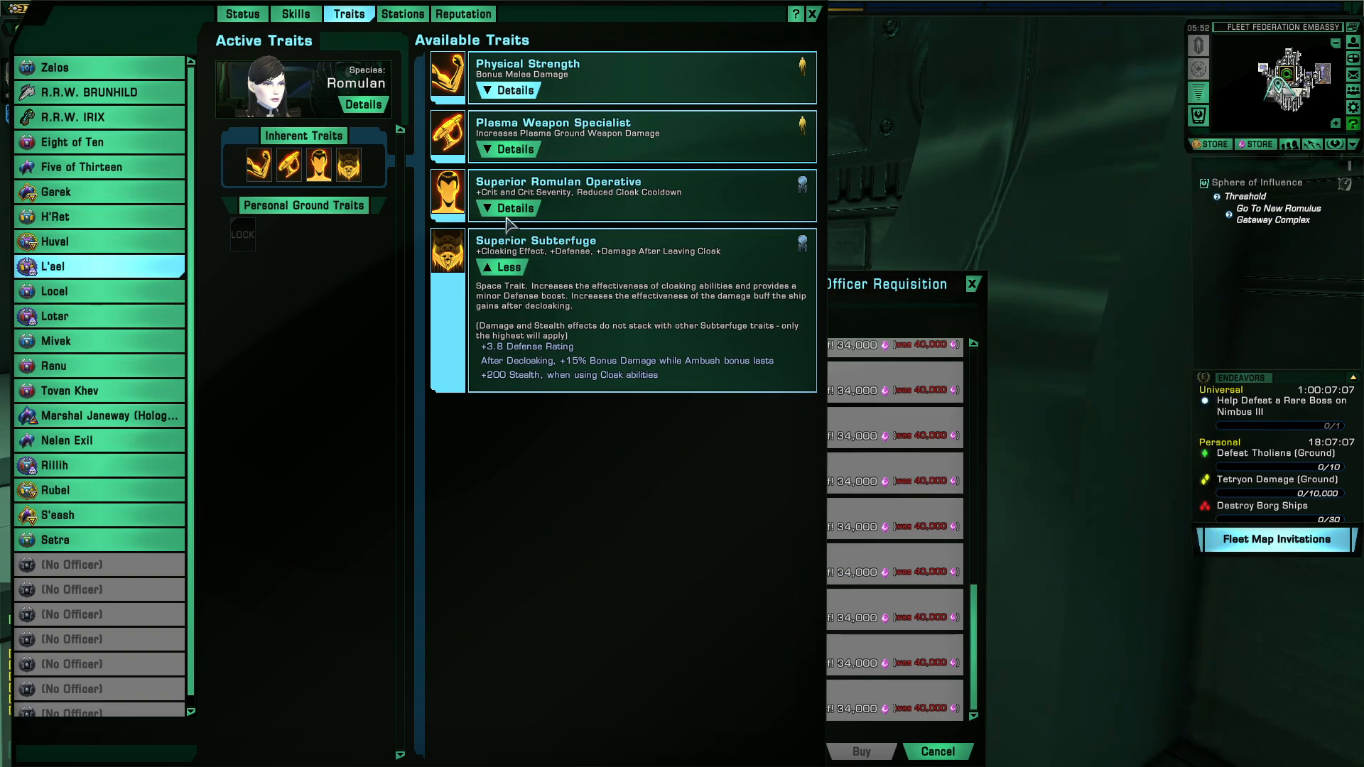
click(506, 208)
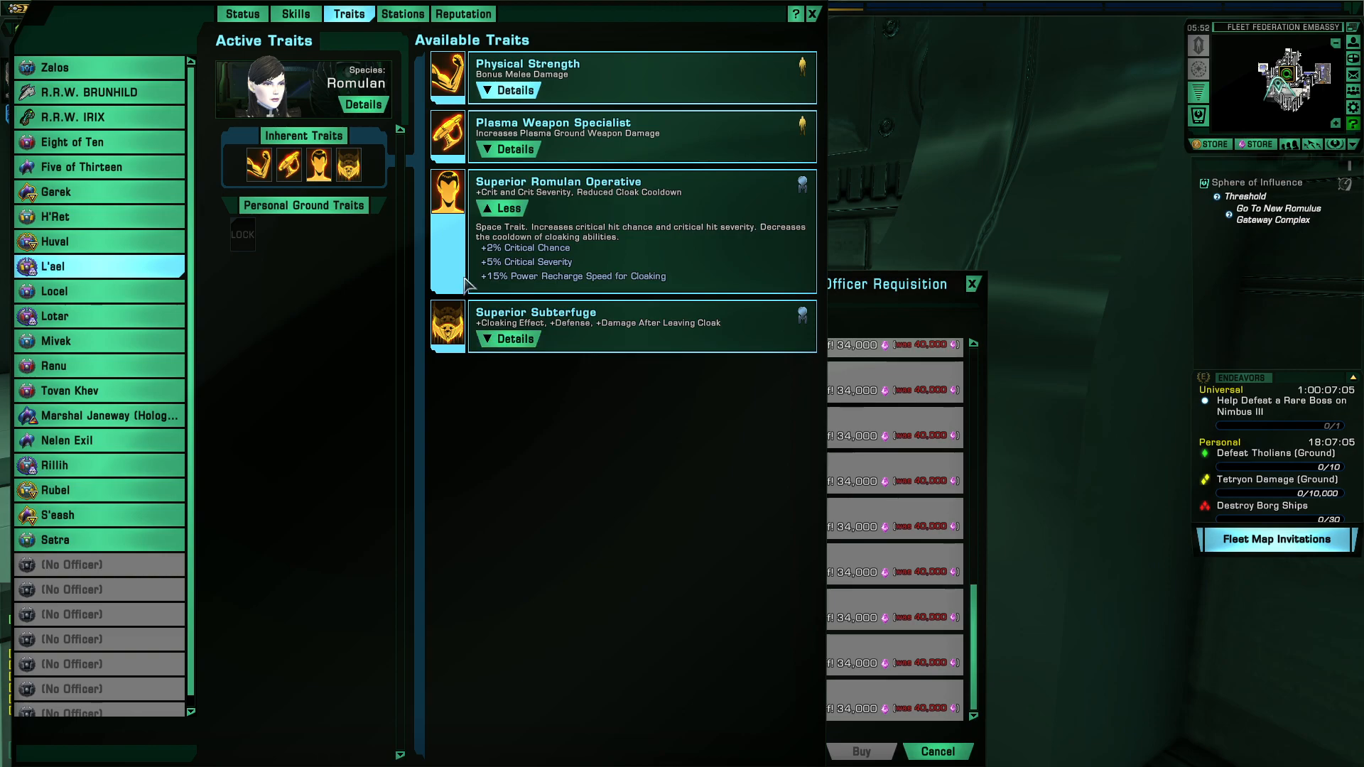